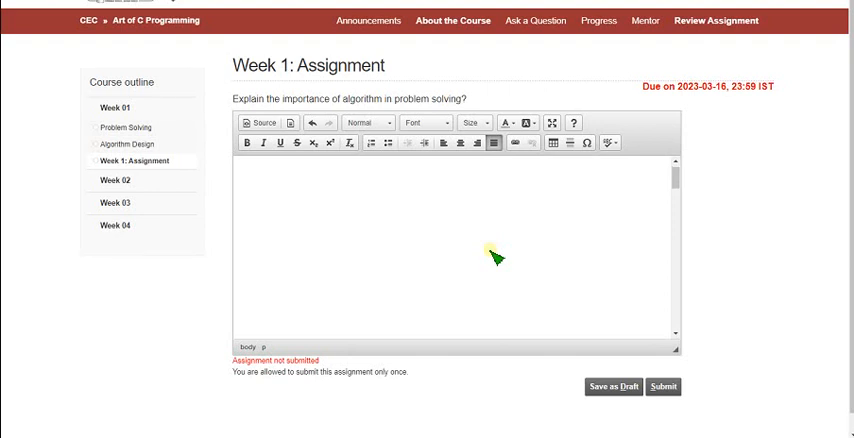
mouse_move(483, 207)
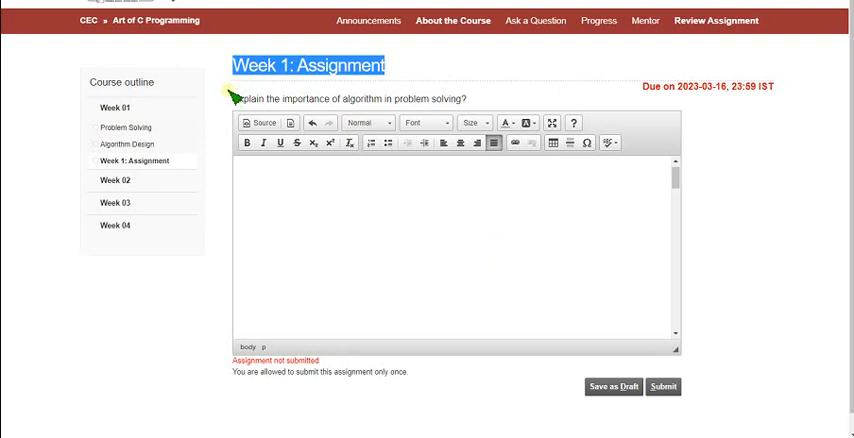
mouse_move(240, 103)
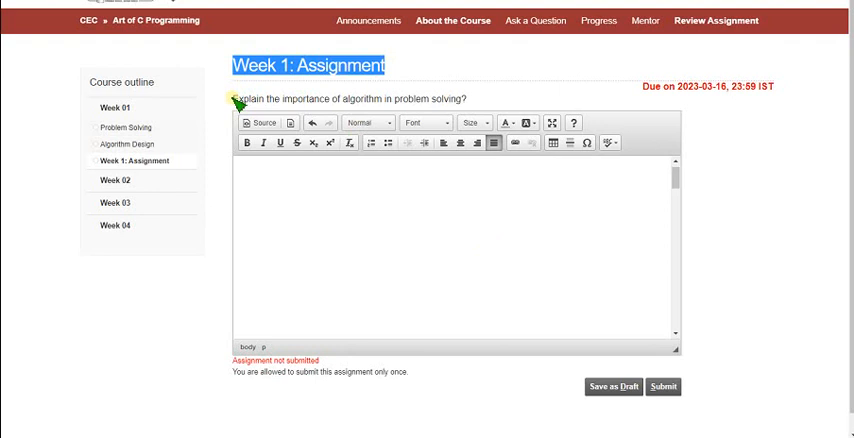
- Select the Algorithm: heading text in the answer box
left_click_drag(233, 98, 393, 98)
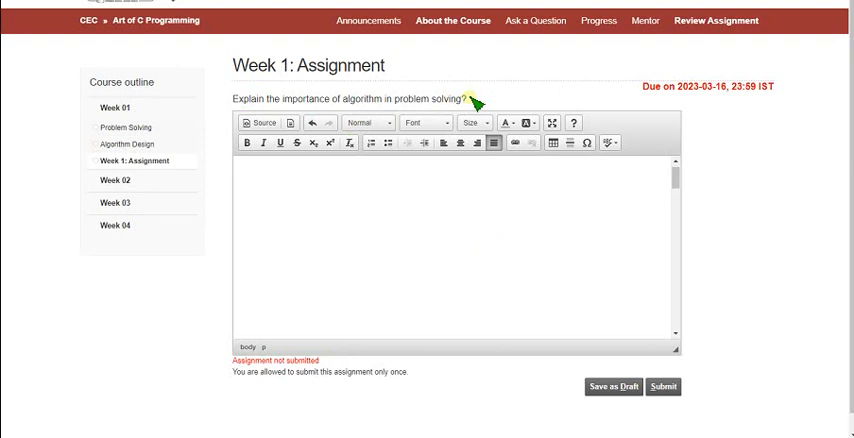
mouse_move(357, 211)
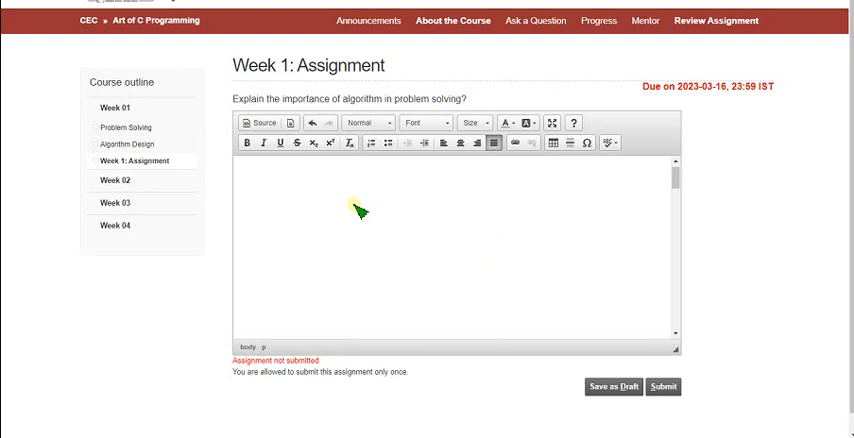
mouse_move(358, 204)
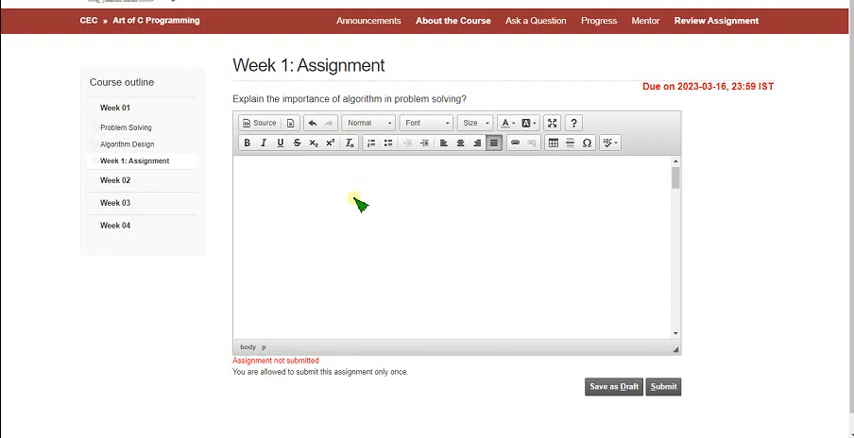
mouse_move(388, 200)
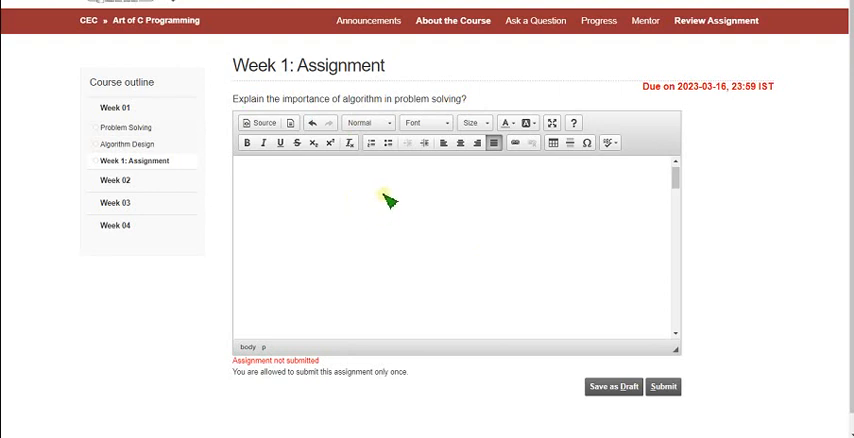
mouse_move(370, 197)
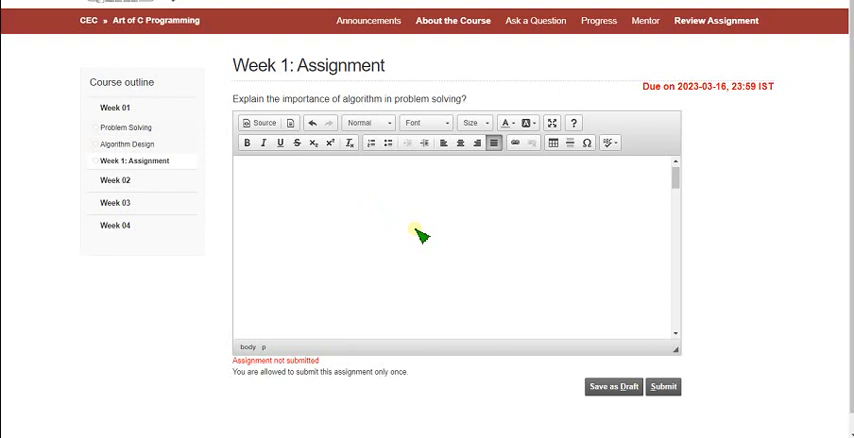
mouse_move(558, 227)
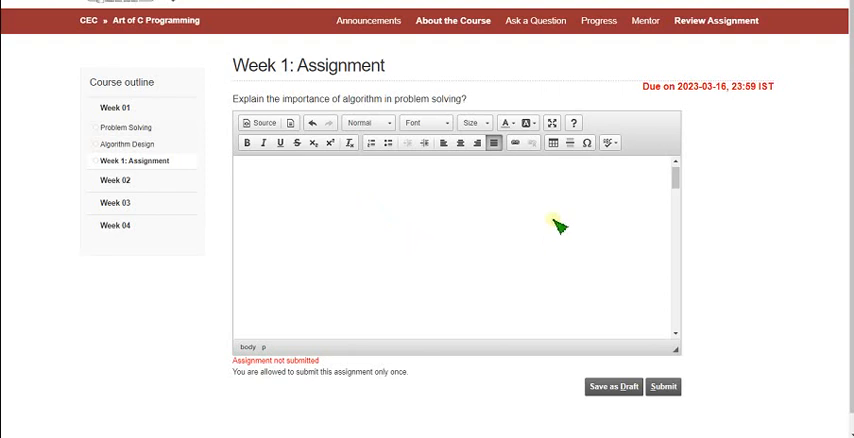
mouse_move(440, 250)
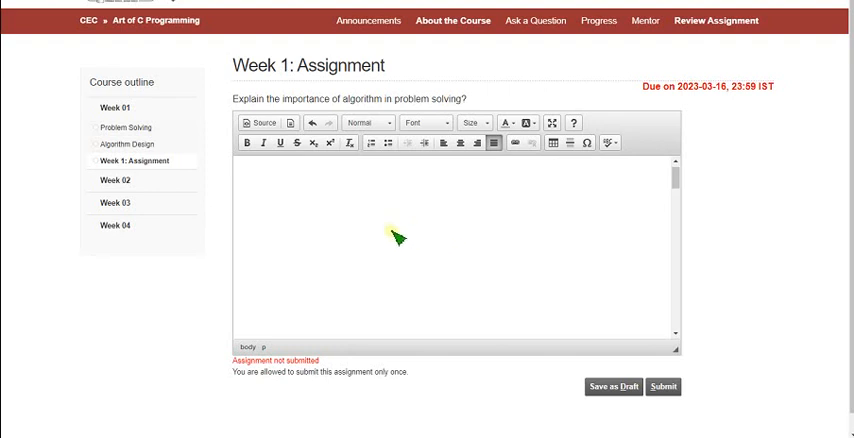
mouse_move(476, 232)
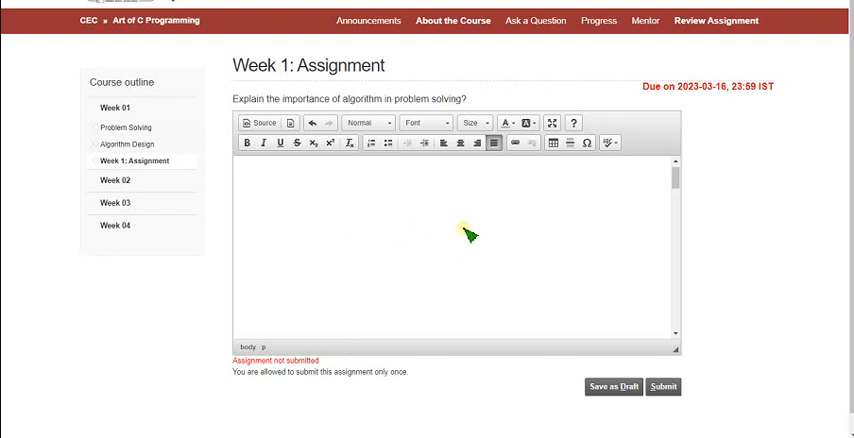
double_click(356, 99)
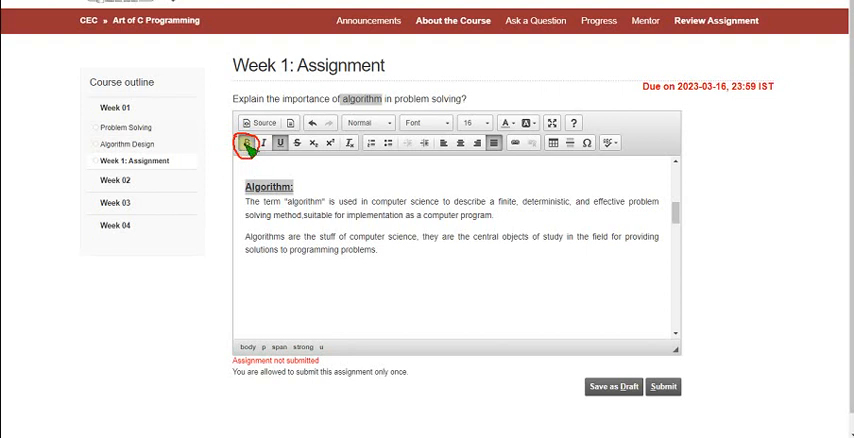
- Bold the Algorithm: heading and set its text size to 16
left_click(248, 143)
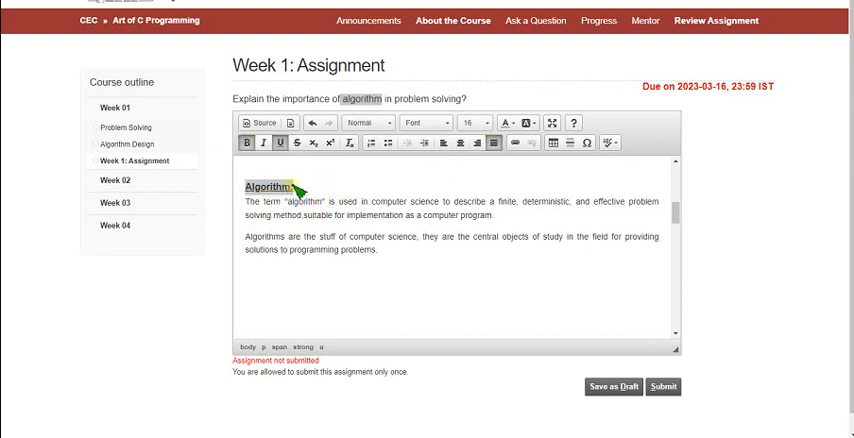
left_click(488, 122)
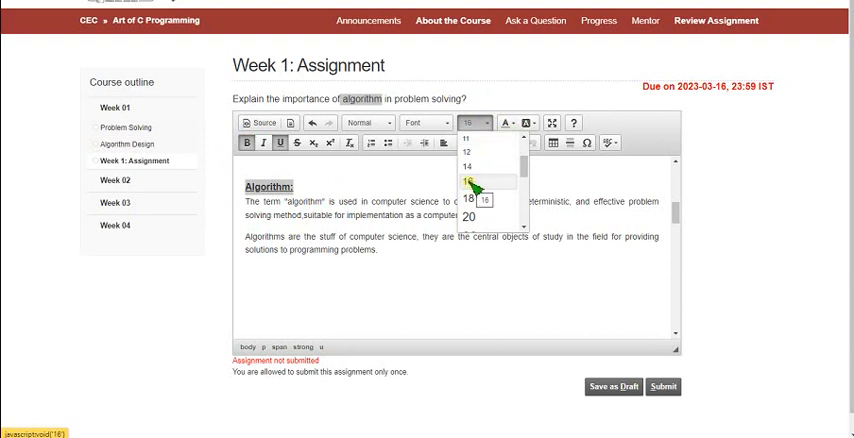
left_click(464, 180)
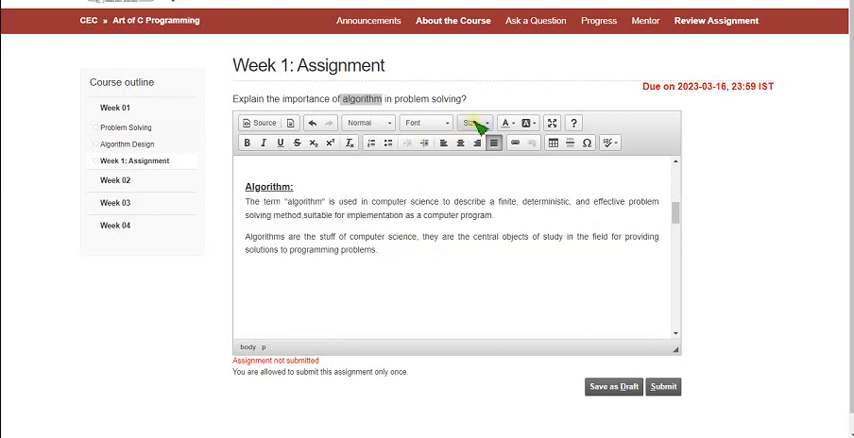
left_click(473, 122)
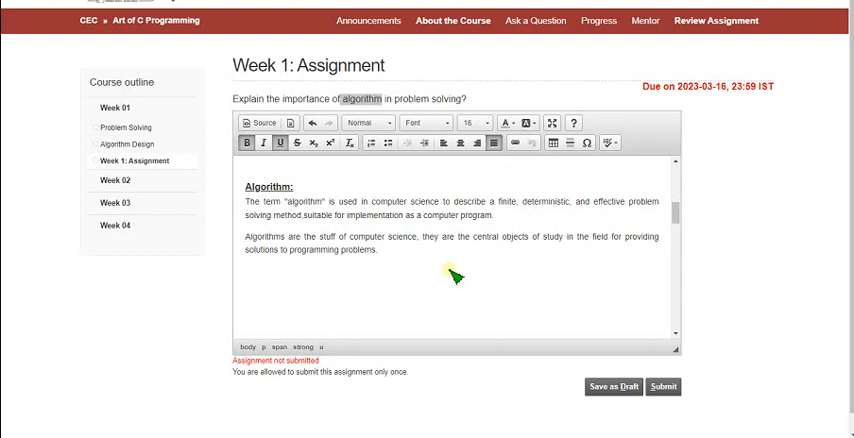
left_click(293, 187)
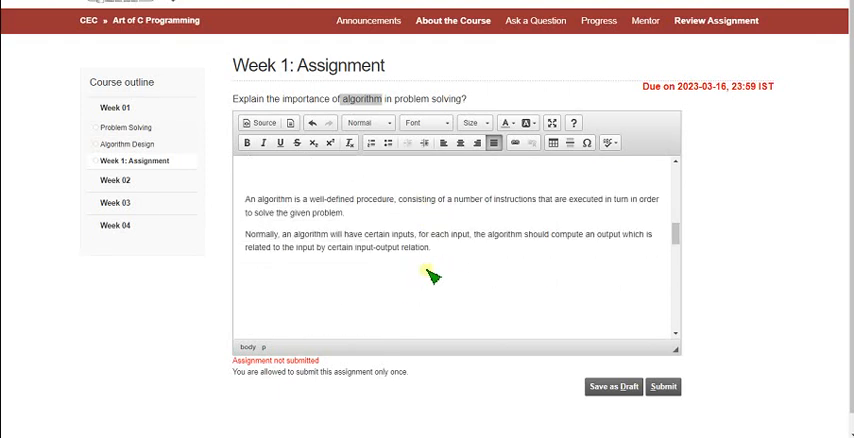
mouse_move(492, 293)
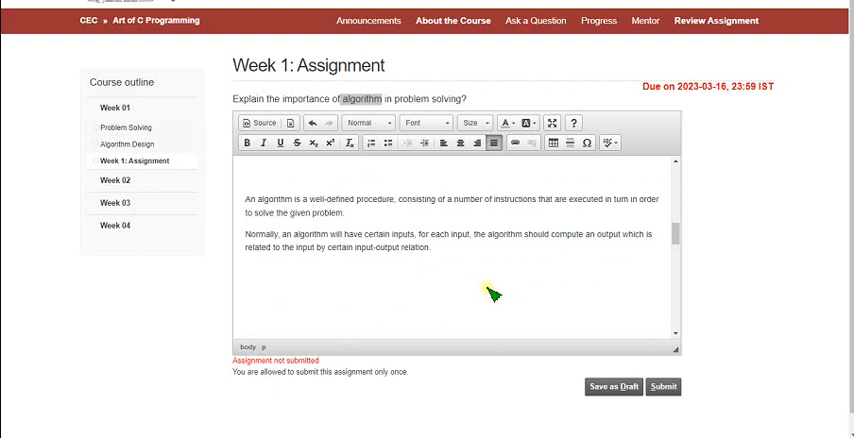
mouse_move(440, 270)
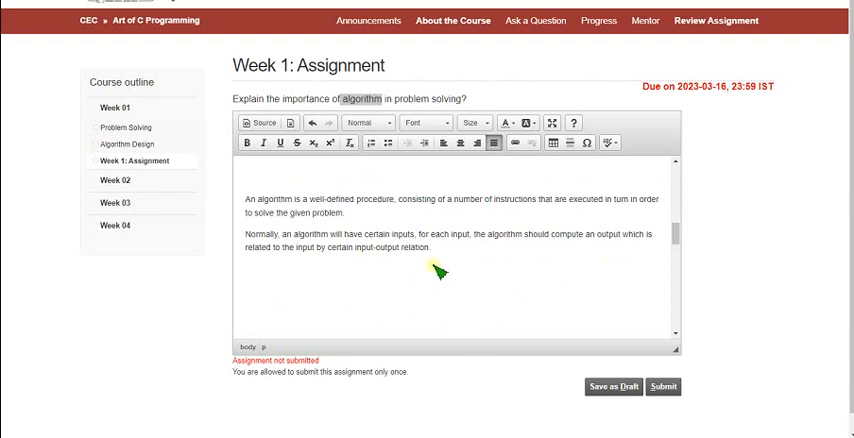
mouse_move(350, 143)
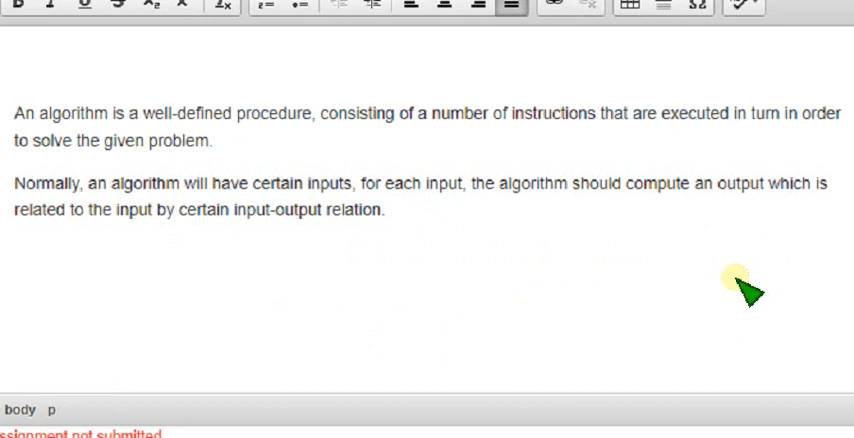
mouse_move(740, 290)
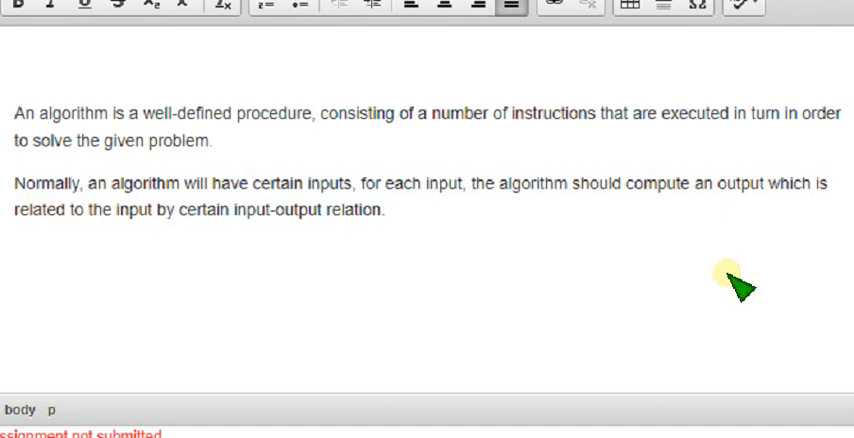
mouse_move(663, 282)
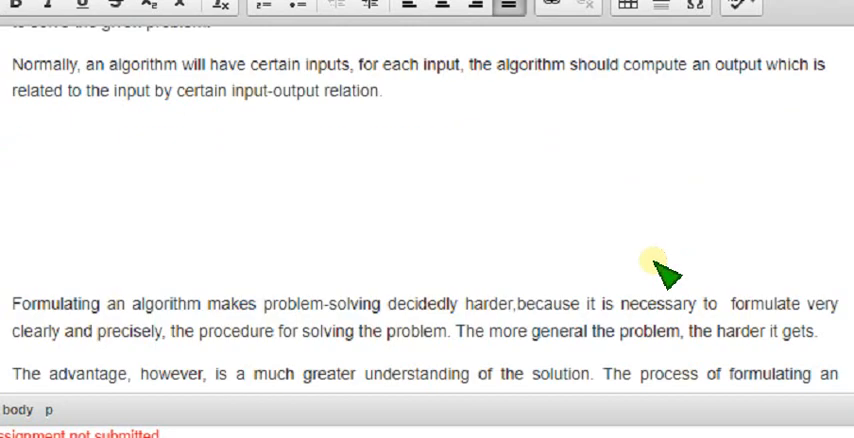
scroll("down", 3)
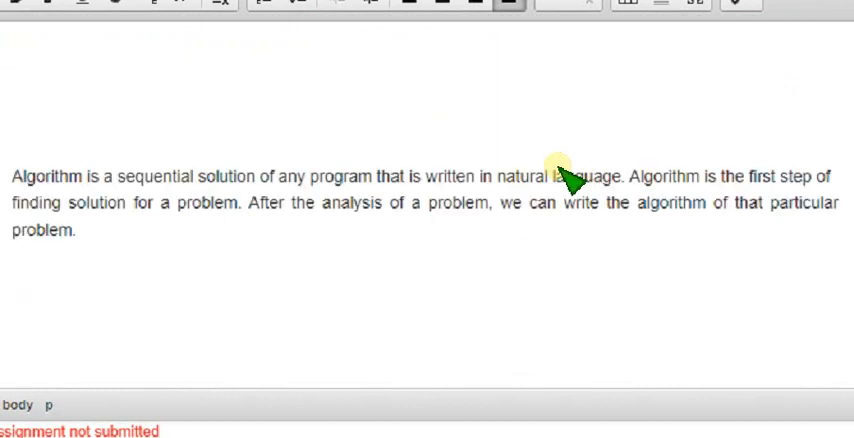
mouse_move(645, 268)
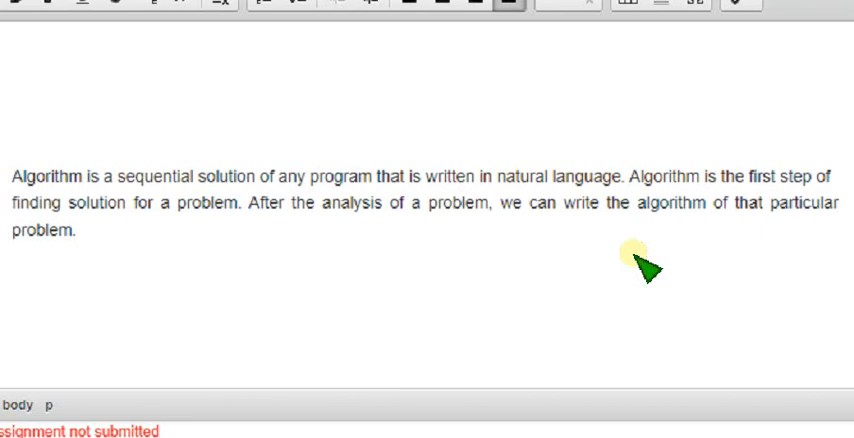
mouse_move(605, 275)
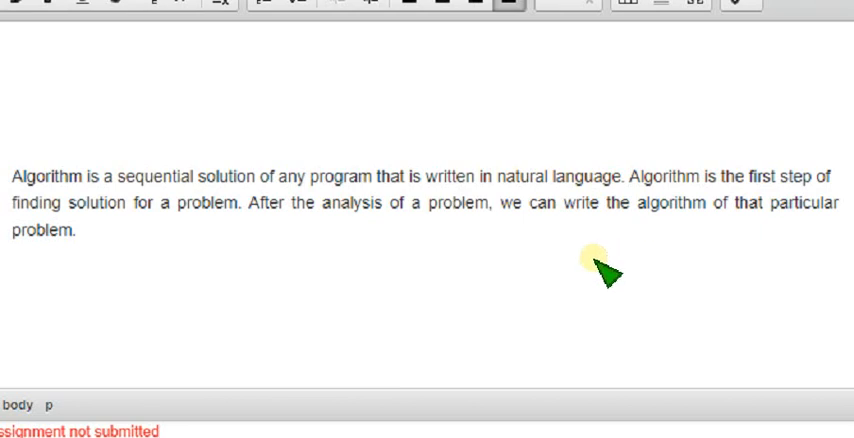
mouse_move(590, 275)
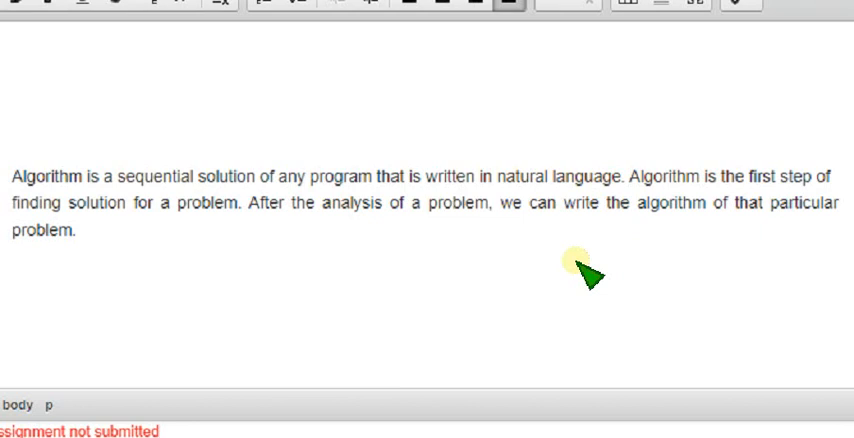
scroll("down", 3)
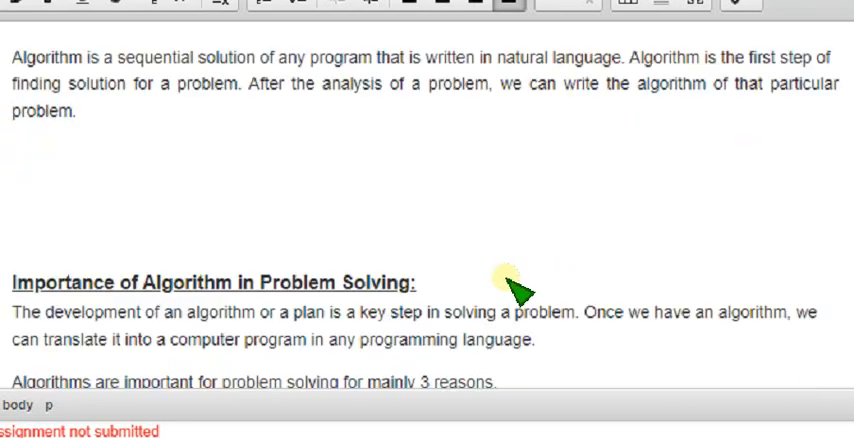
scroll("down", 3)
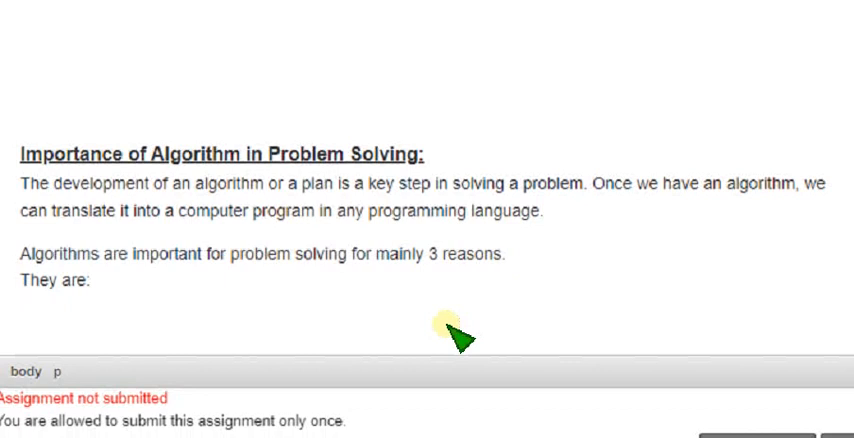
scroll("down", 3)
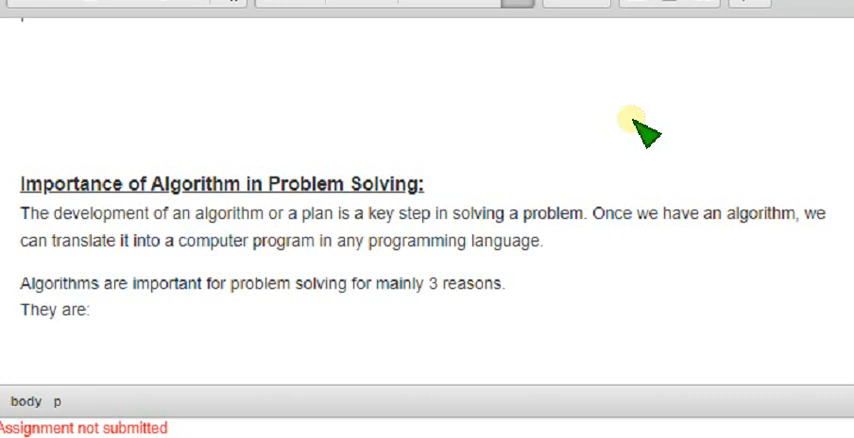
mouse_move(648, 185)
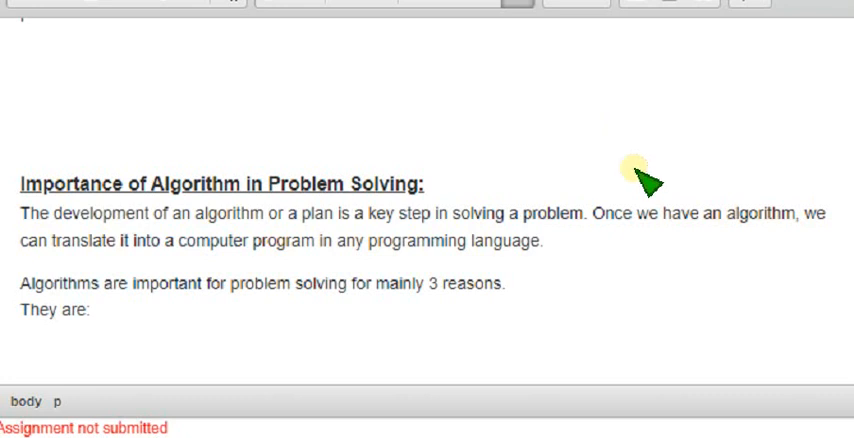
scroll("down", 3)
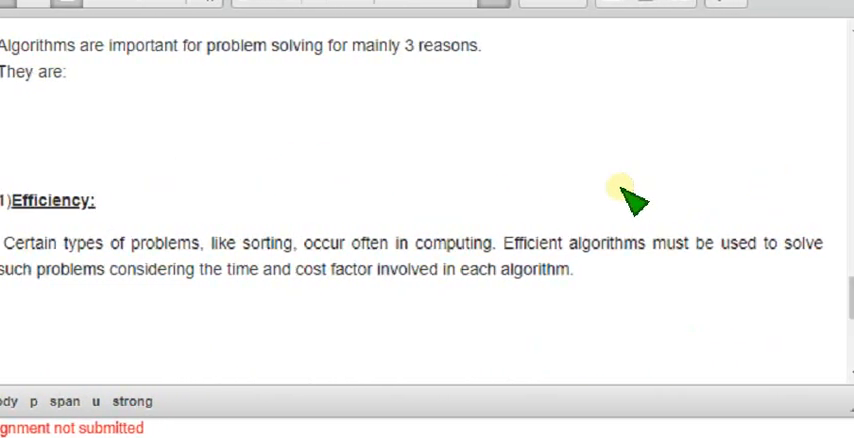
left_click(96, 200)
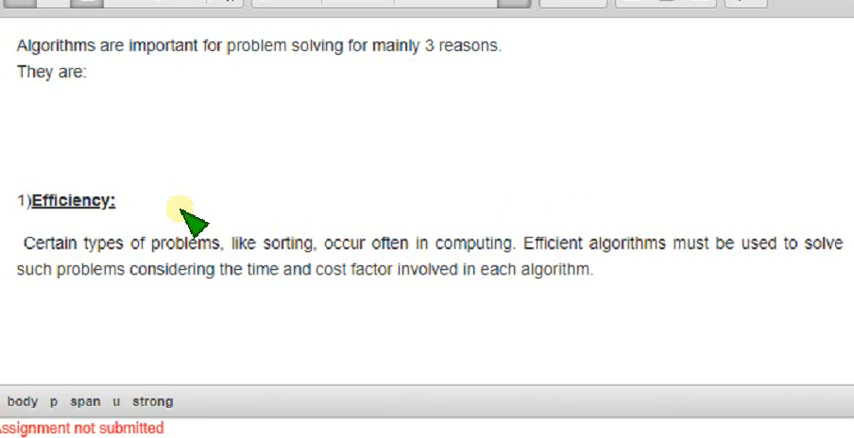
left_click(113, 200)
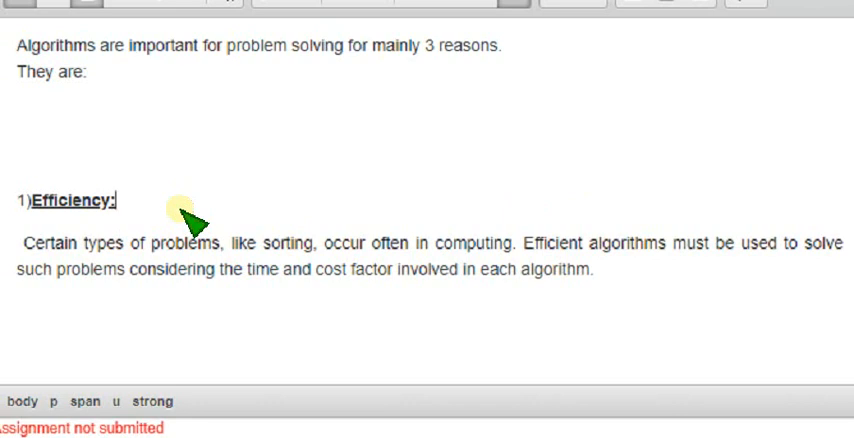
mouse_move(230, 205)
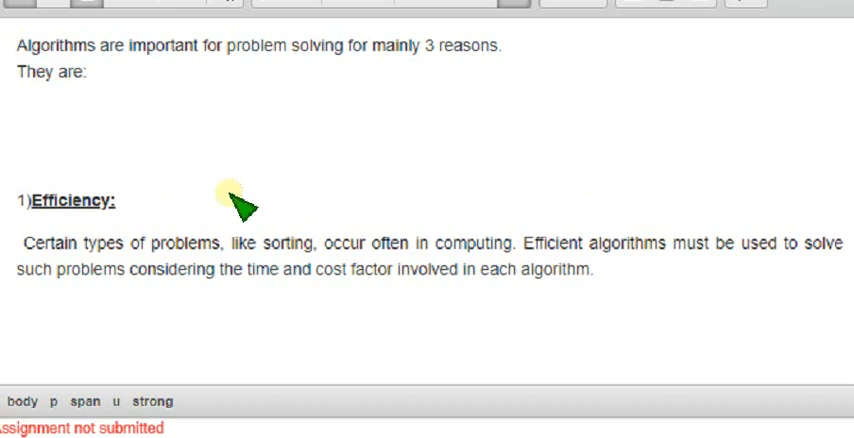
scroll("down", 3)
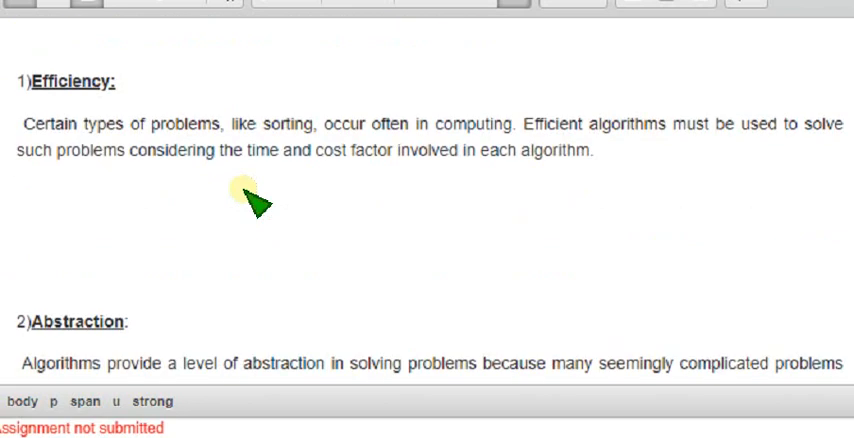
scroll("down", 3)
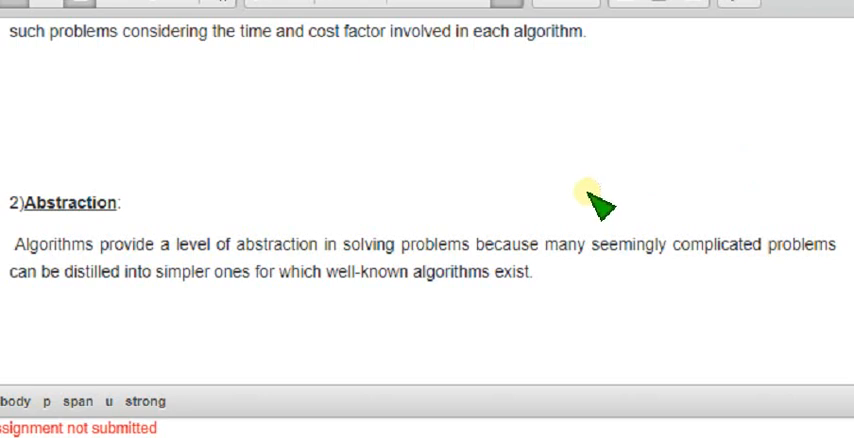
mouse_move(478, 224)
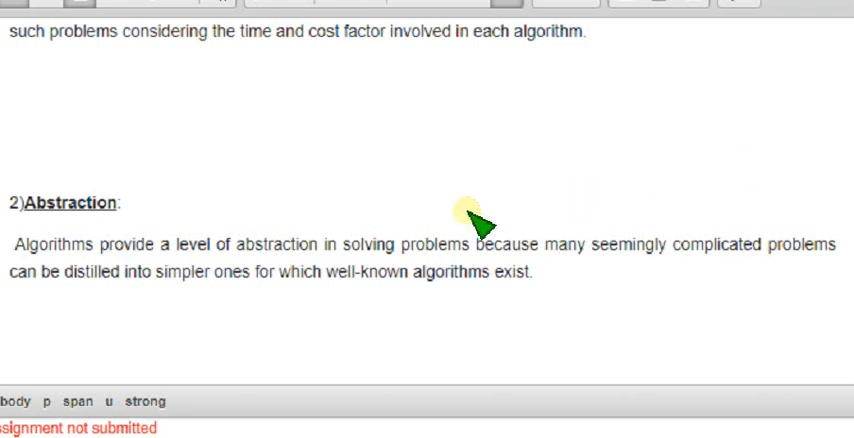
mouse_move(459, 221)
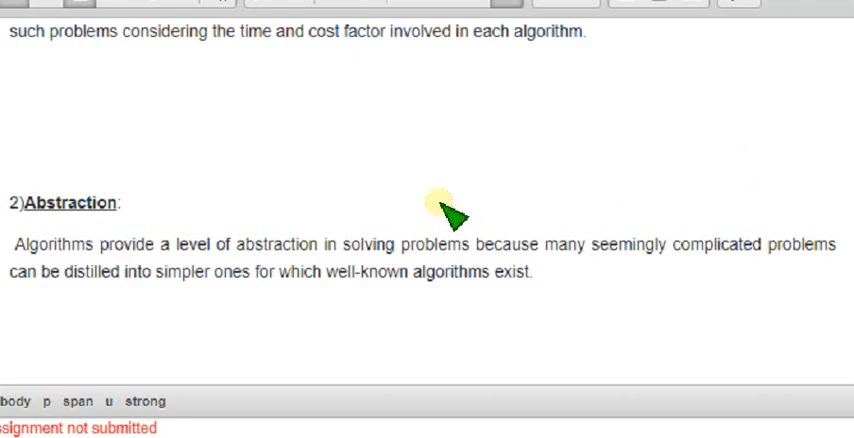
scroll("down", 3)
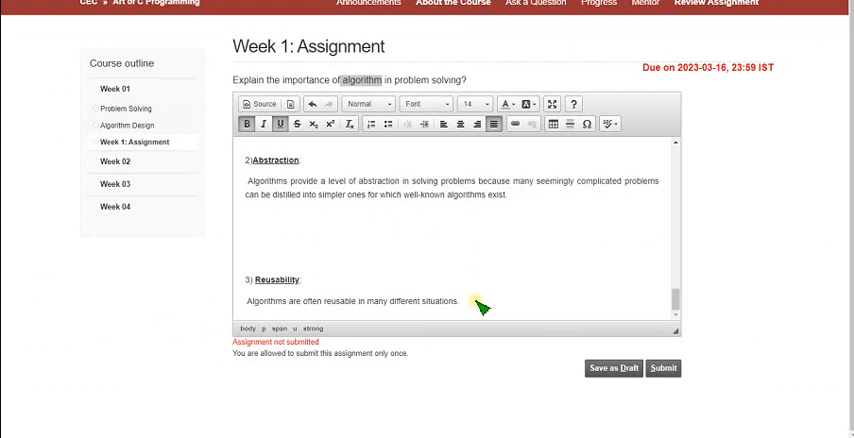
mouse_move(510, 296)
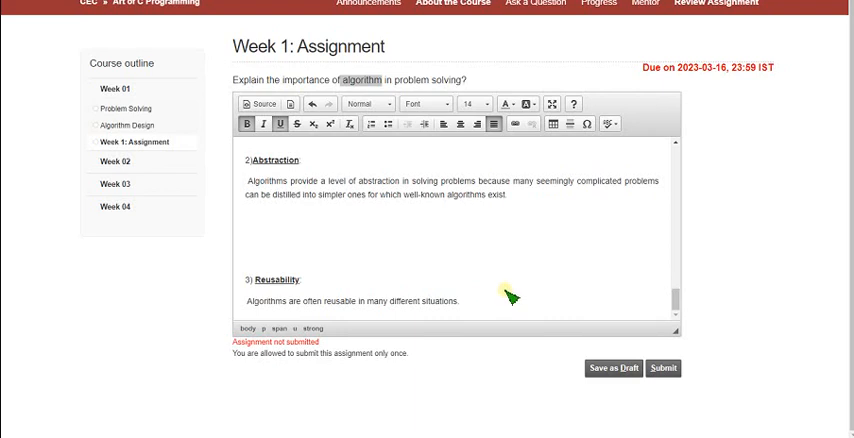
mouse_move(420, 240)
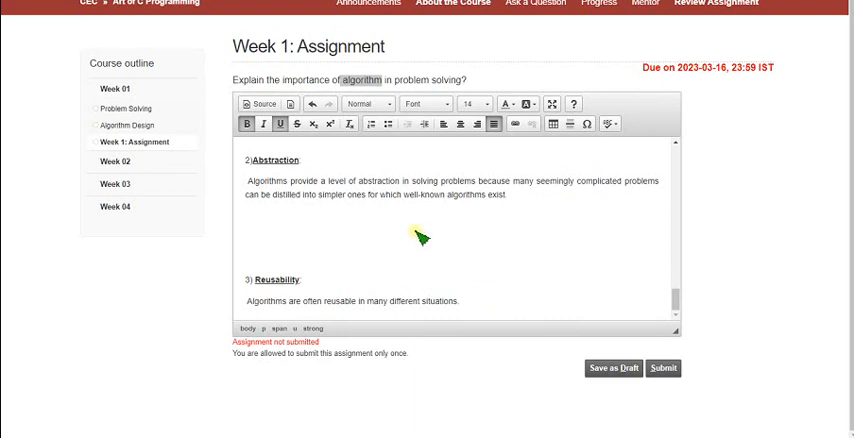